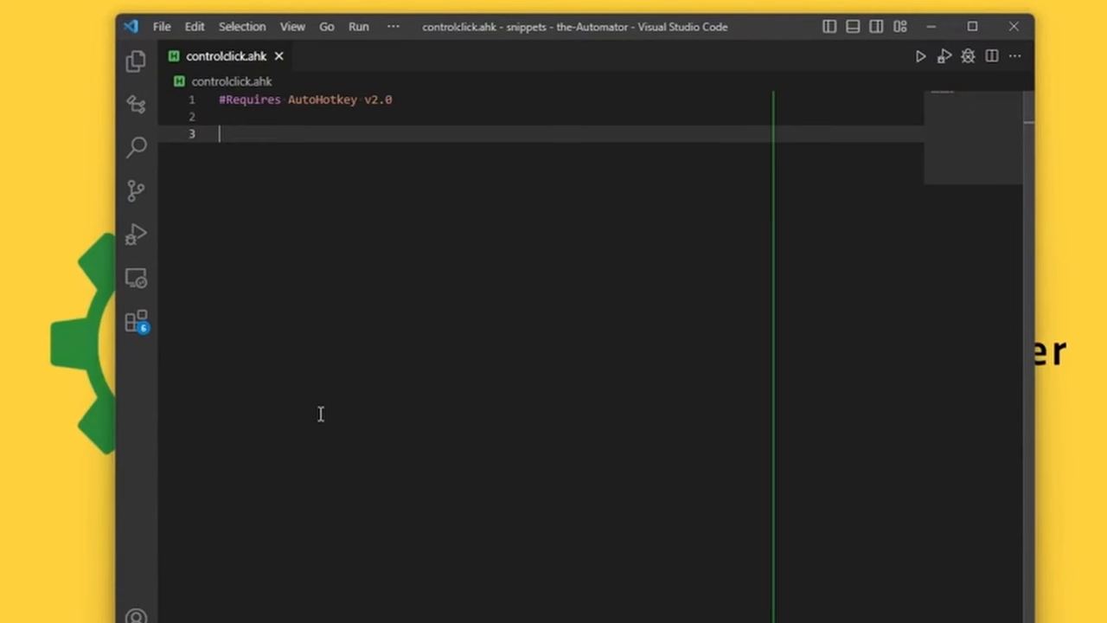
pyautogui.moveTo(373, 391)
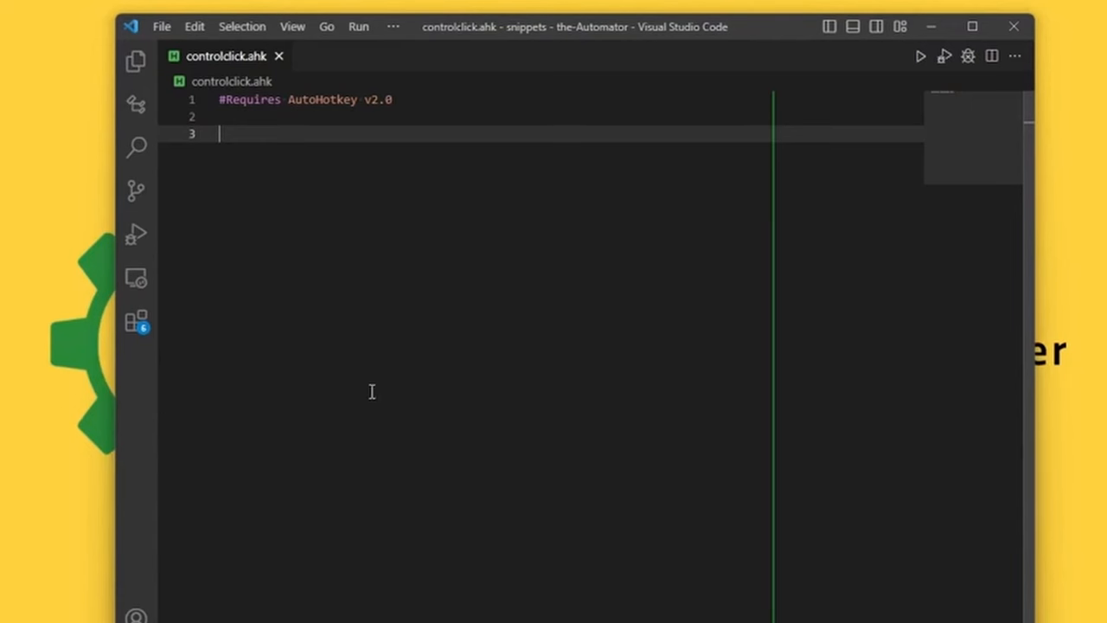
pyautogui.moveTo(117, 202)
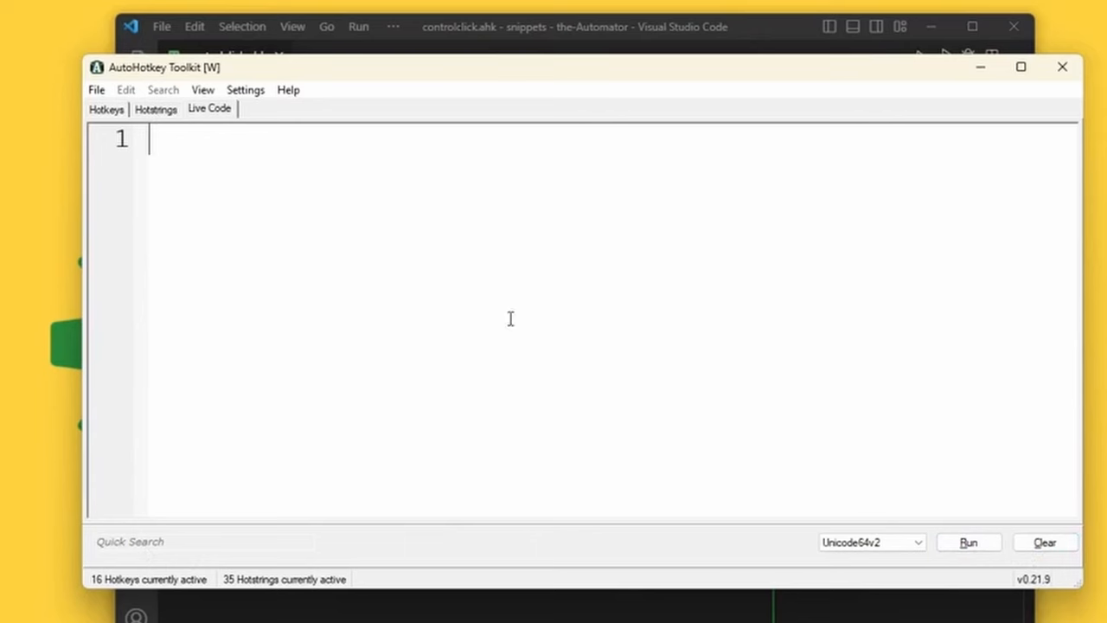
pyautogui.moveTo(984, 446)
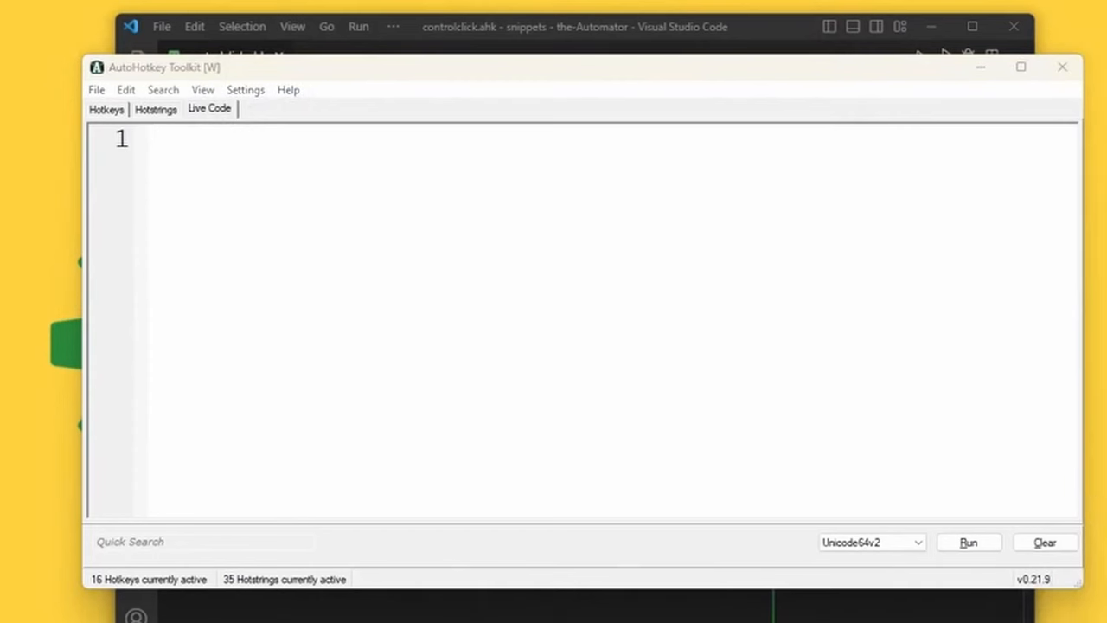
# Inspect NVIDIA Control Panel task links with Window Spy, ending on Adjust image settings with preview
pyautogui.moveTo(165, 66); pyautogui.dragTo(219, 80)
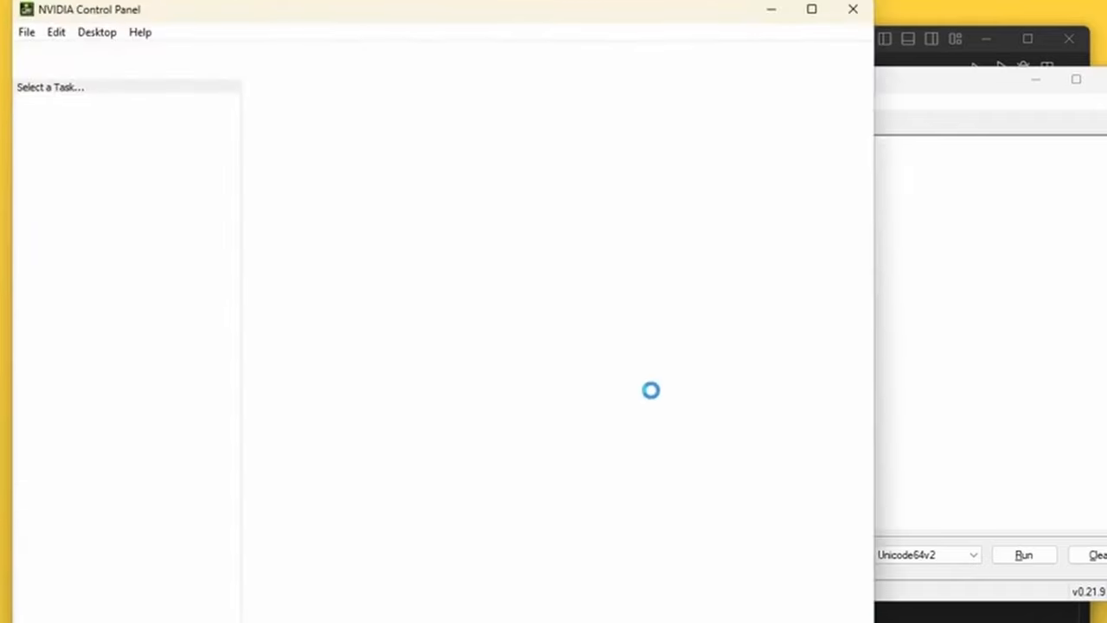
pyautogui.moveTo(191, 127)
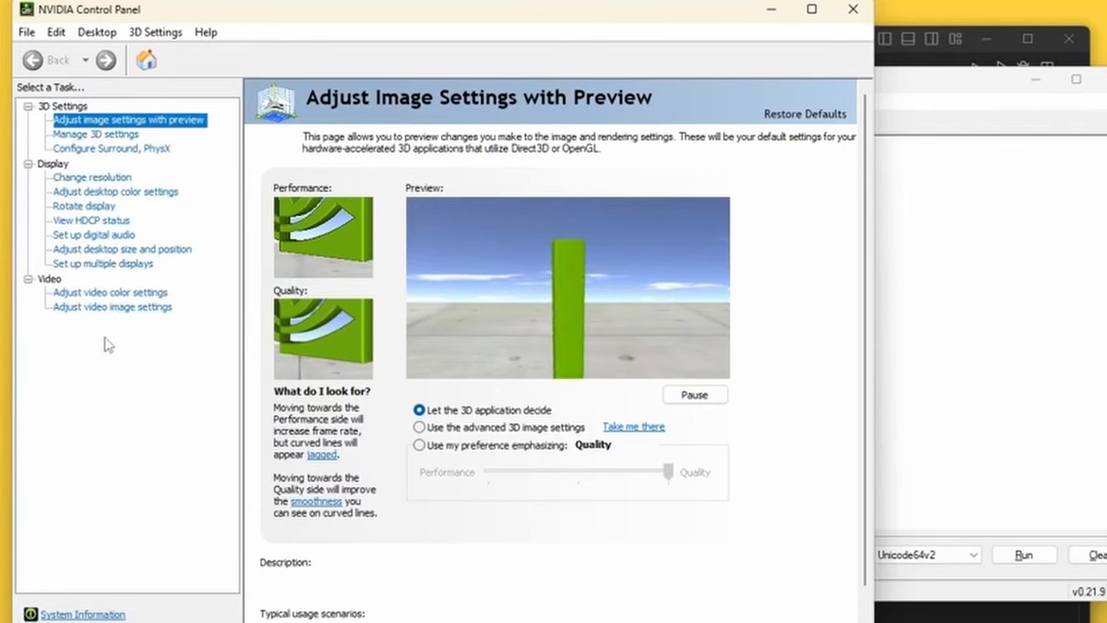
pyautogui.moveTo(694, 394)
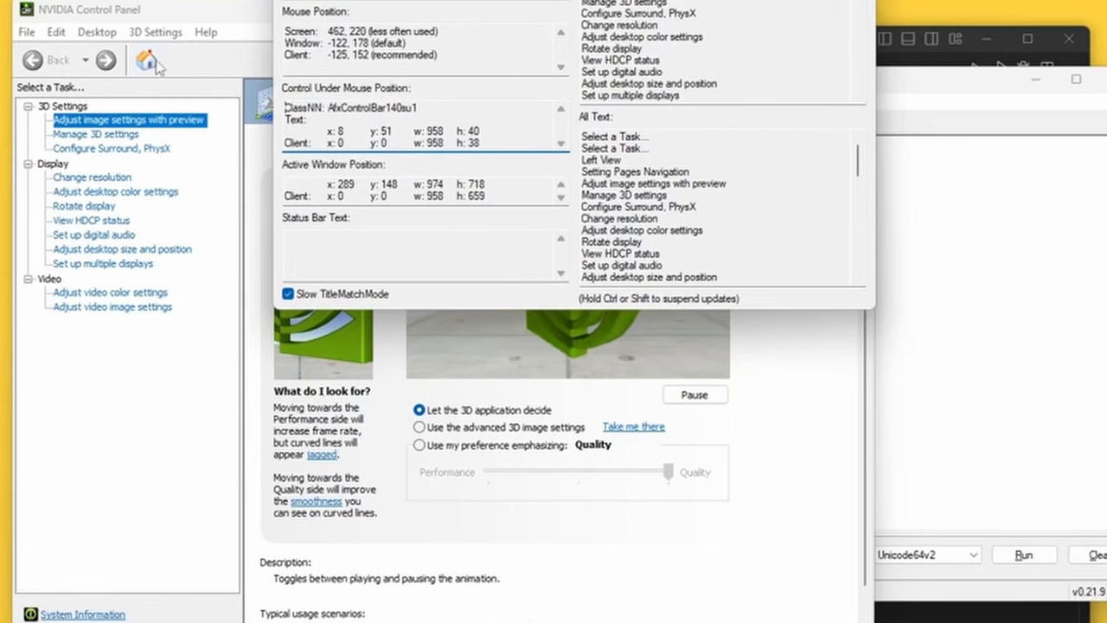
pyautogui.moveTo(90, 61)
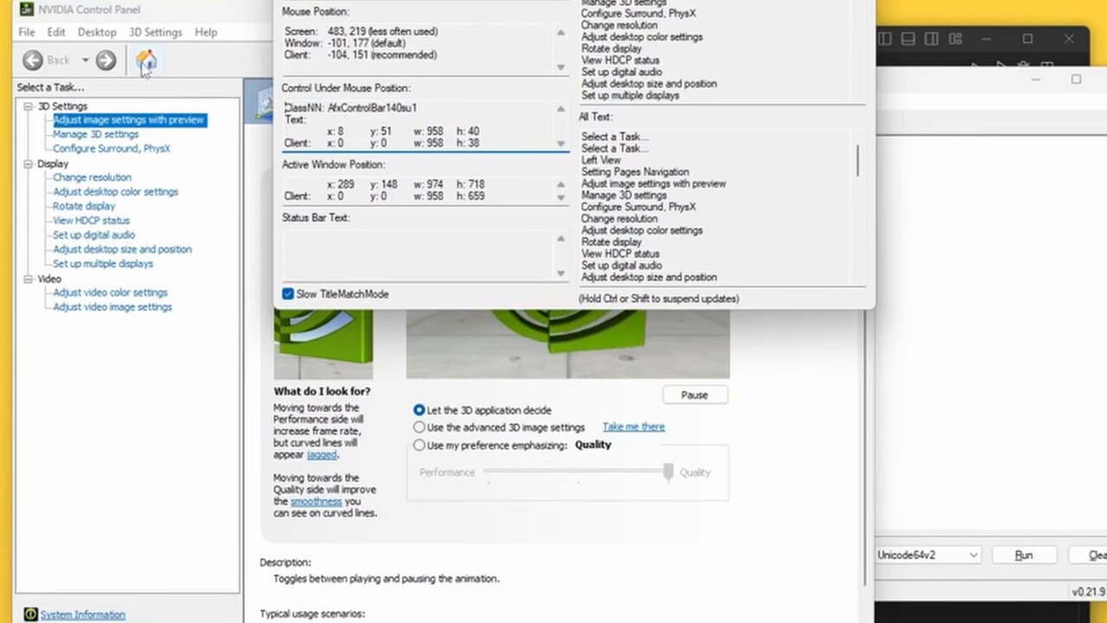
pyautogui.moveTo(98, 110)
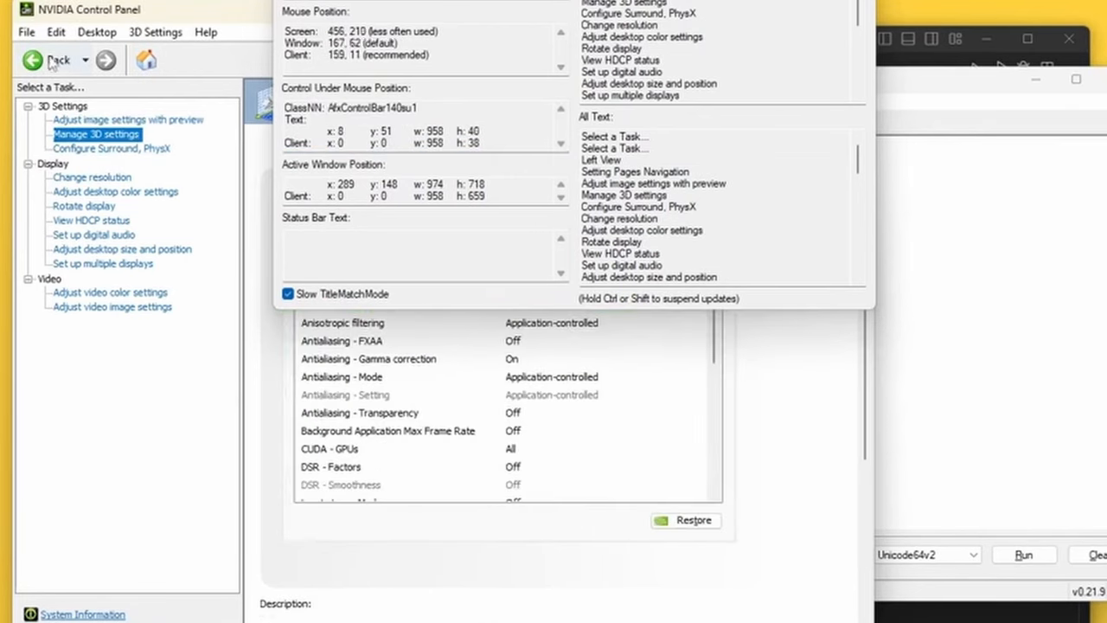
pyautogui.moveTo(58, 60)
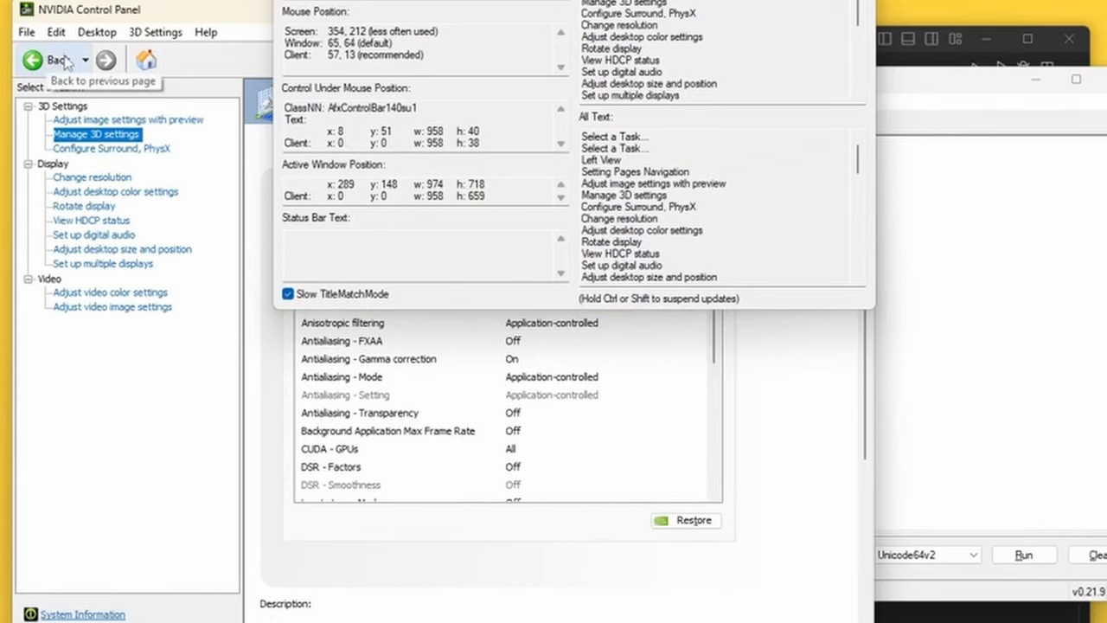
pyautogui.moveTo(154, 67)
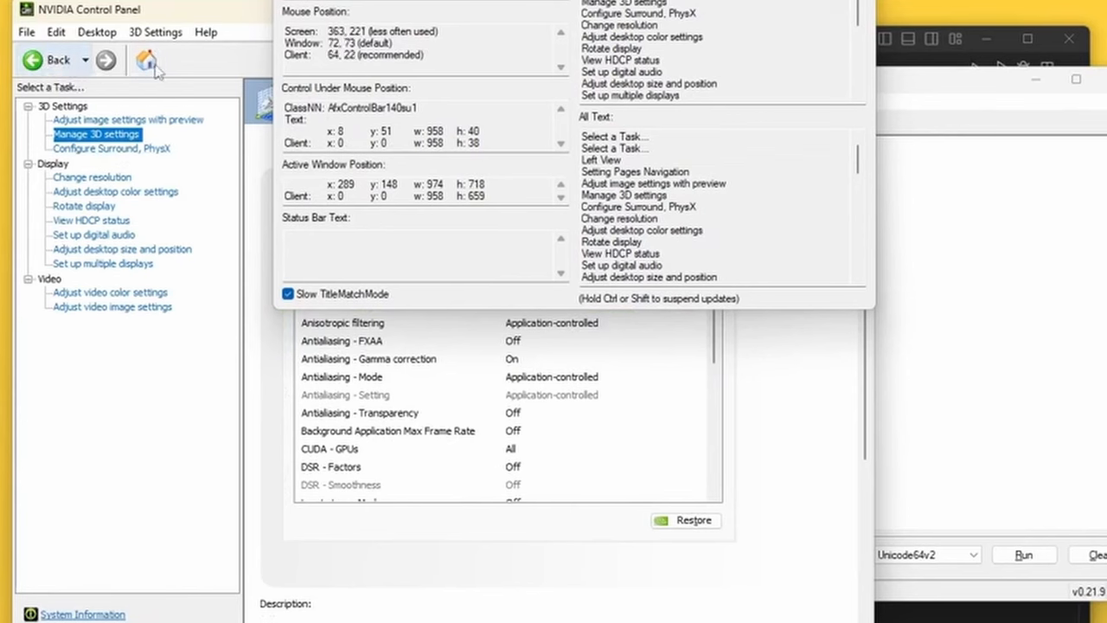
pyautogui.moveTo(58, 60)
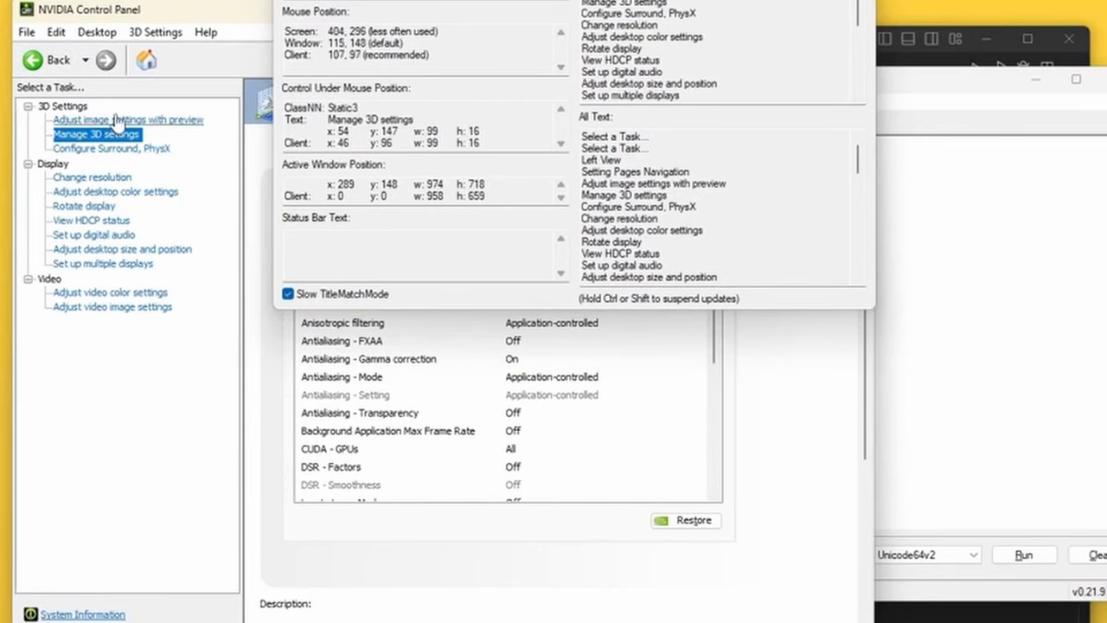
pyautogui.moveTo(118, 124)
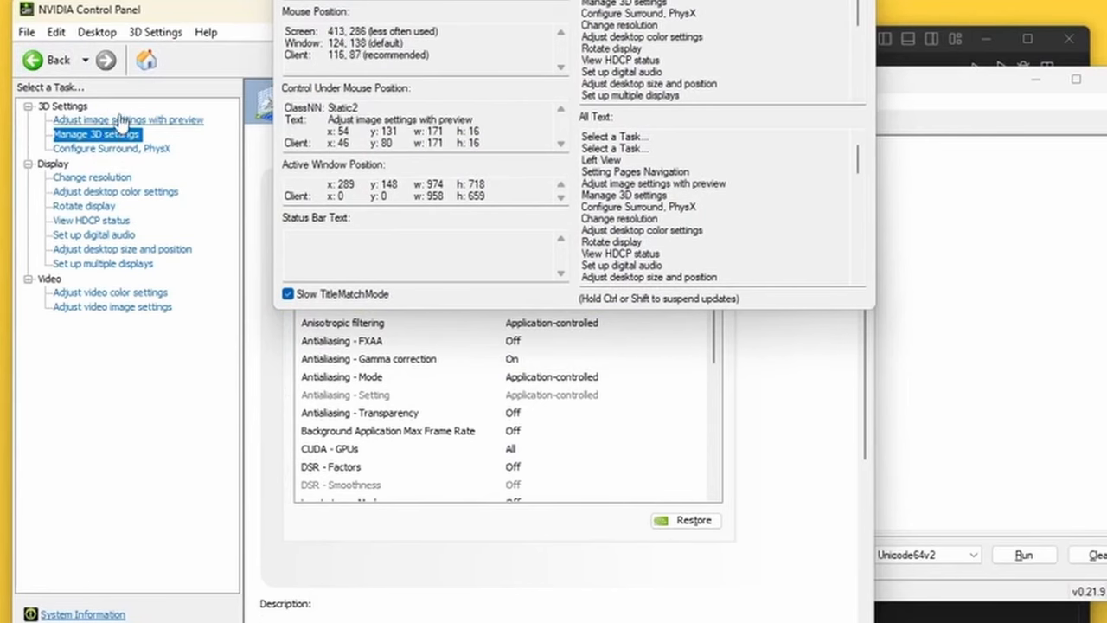
pyautogui.click(127, 119)
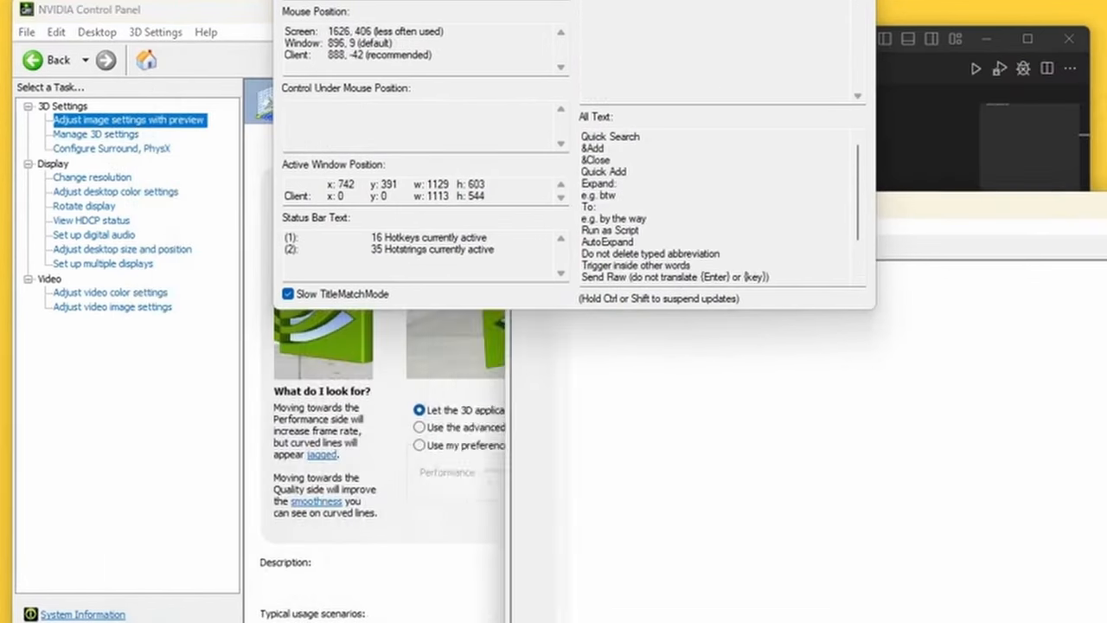
pyautogui.moveTo(144, 357)
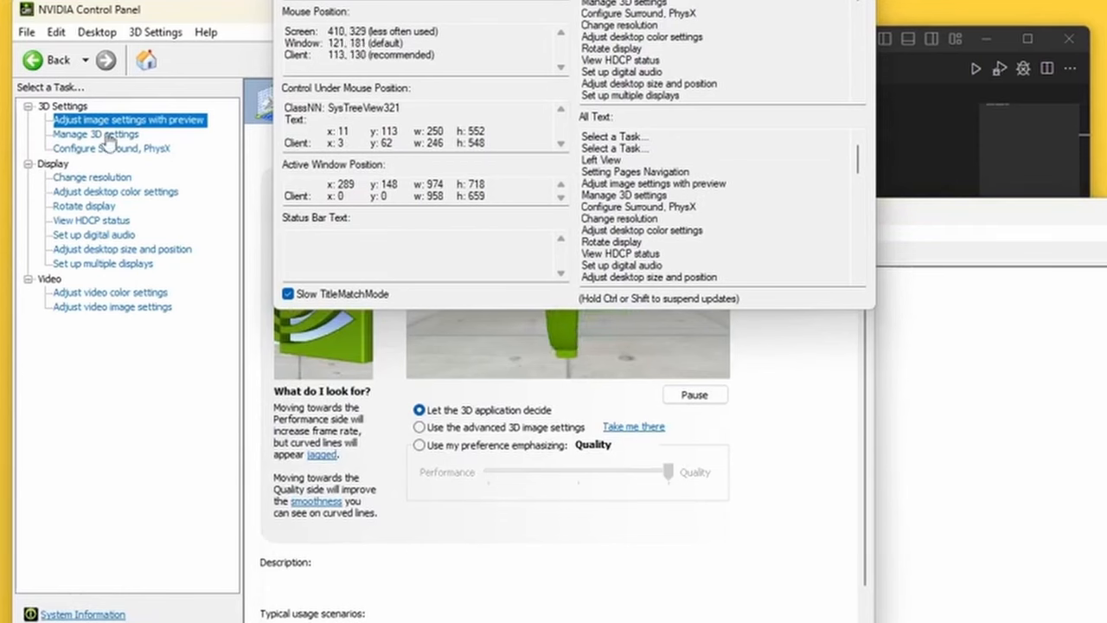
pyautogui.moveTo(93, 178)
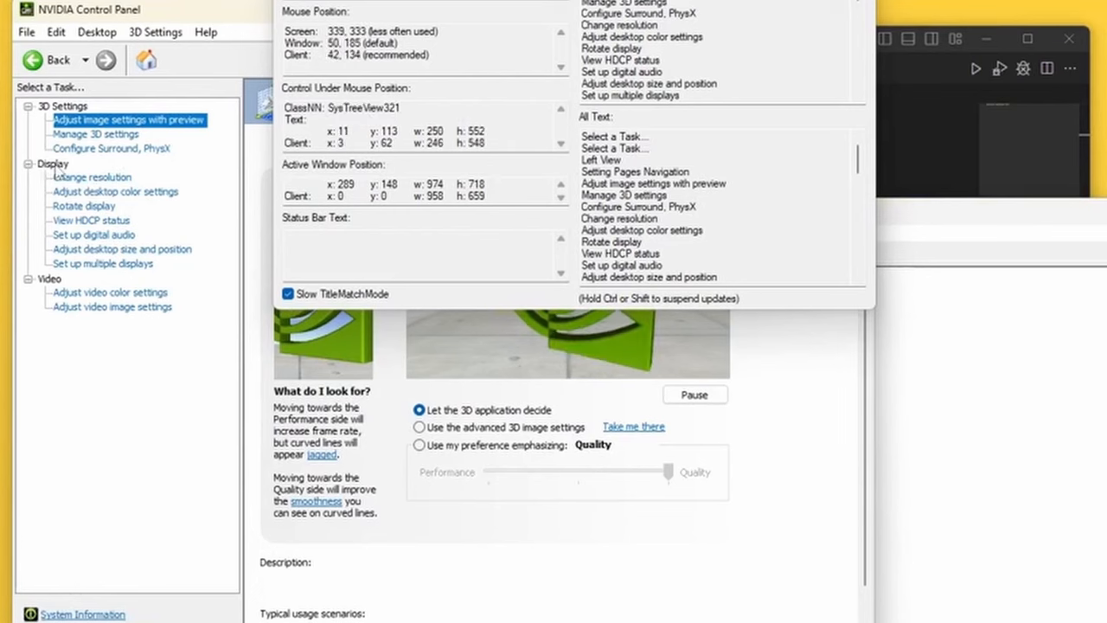
pyautogui.moveTo(92, 177)
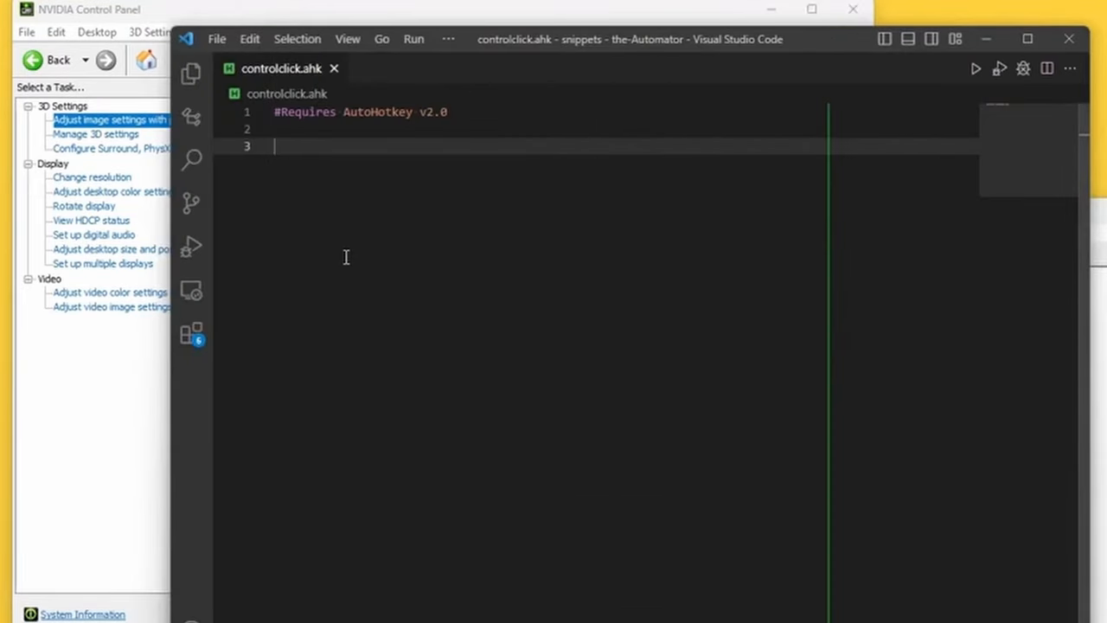
# Write F1:: ControlClick 'Static5', 'NVIDIA Control Panel' on line 3, then save and run the script
pyautogui.write('F1::Conctrl')
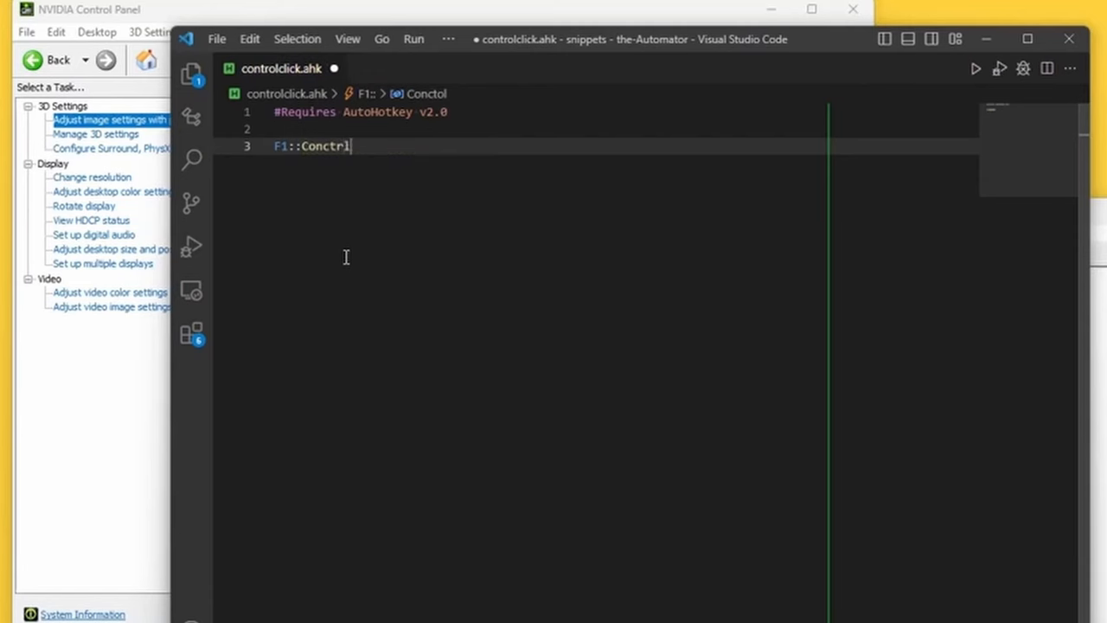
pyautogui.press('BackSpace')
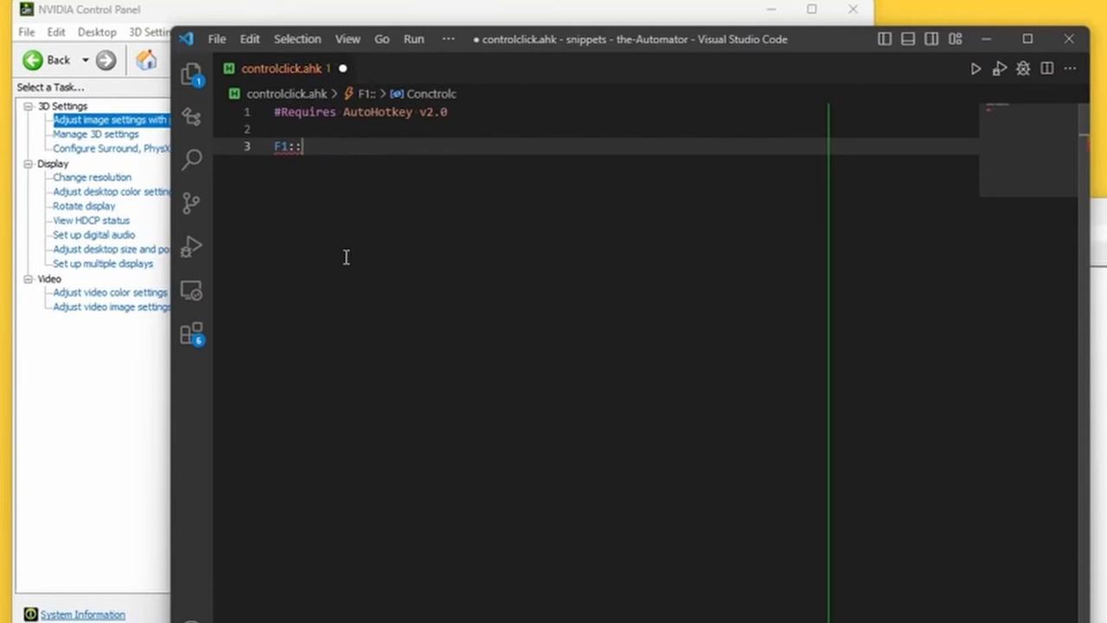
pyautogui.write('ControlClick')
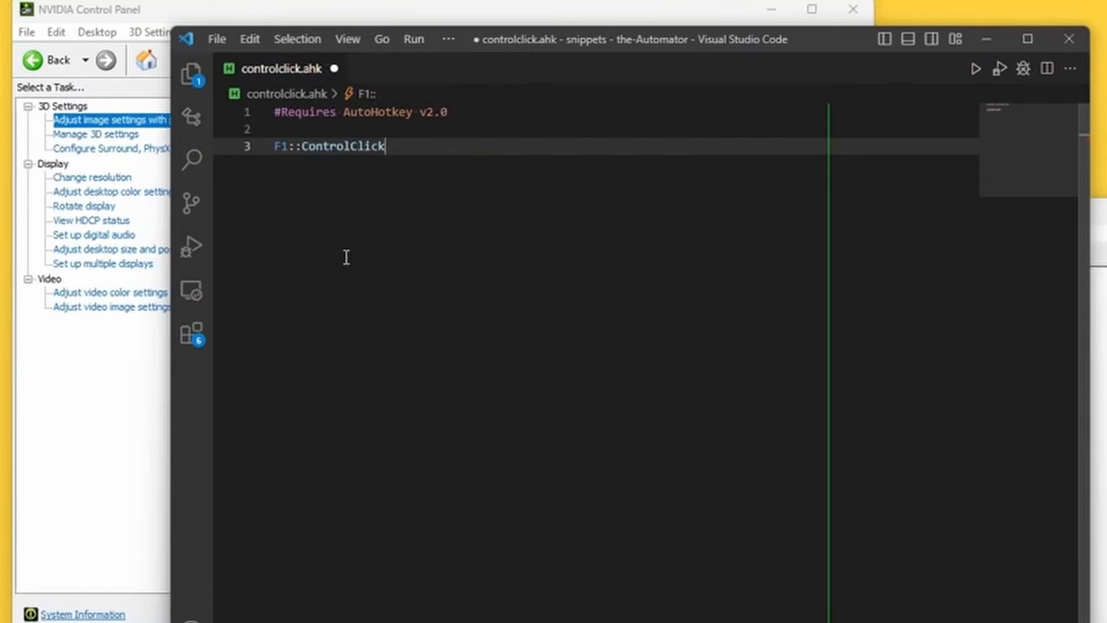
pyautogui.write("'Static5'")
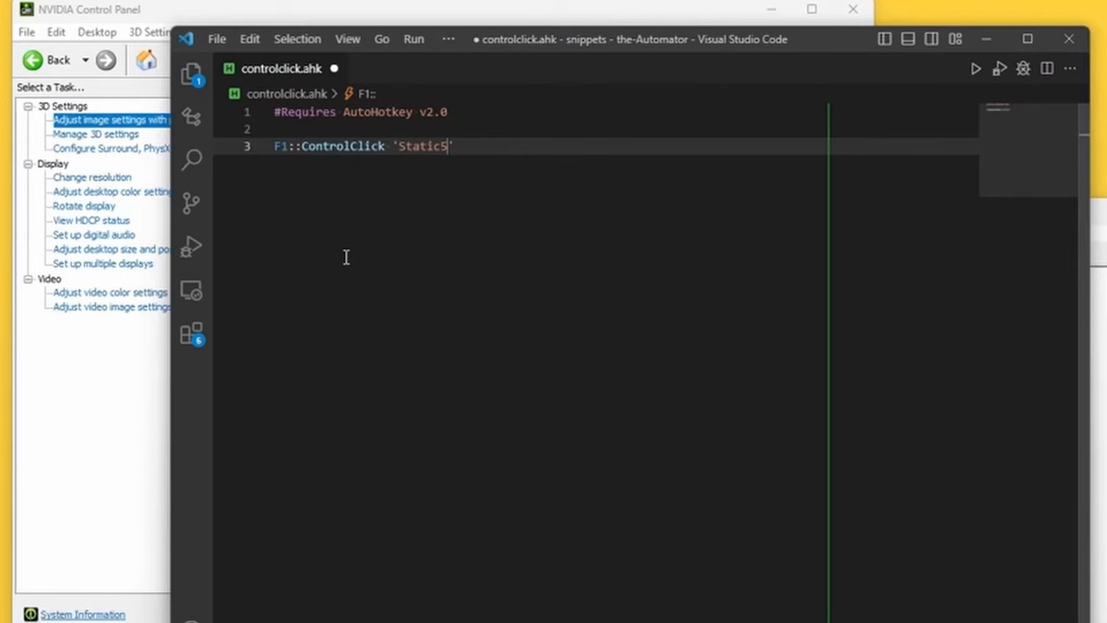
pyautogui.write(',')
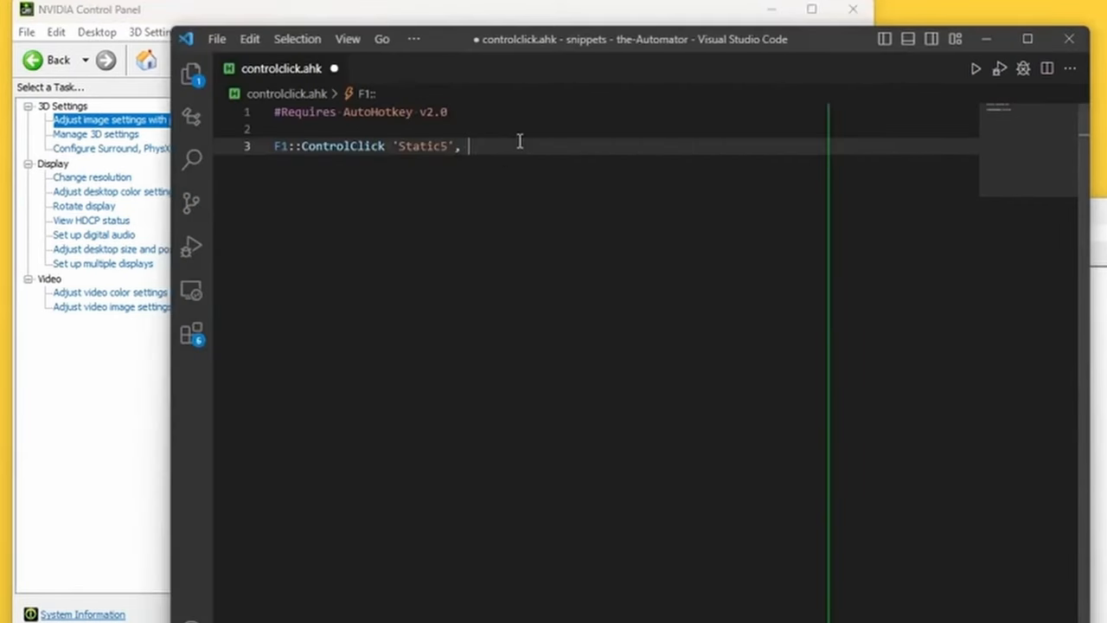
pyautogui.write("'NVIDIA Control Panel'")
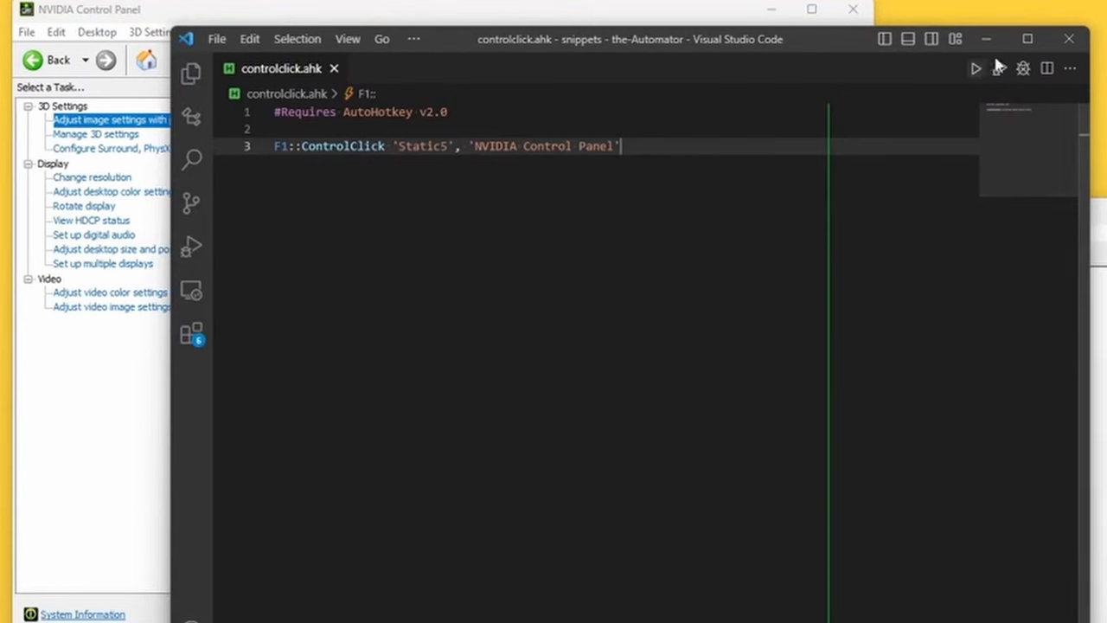
pyautogui.click(975, 69)
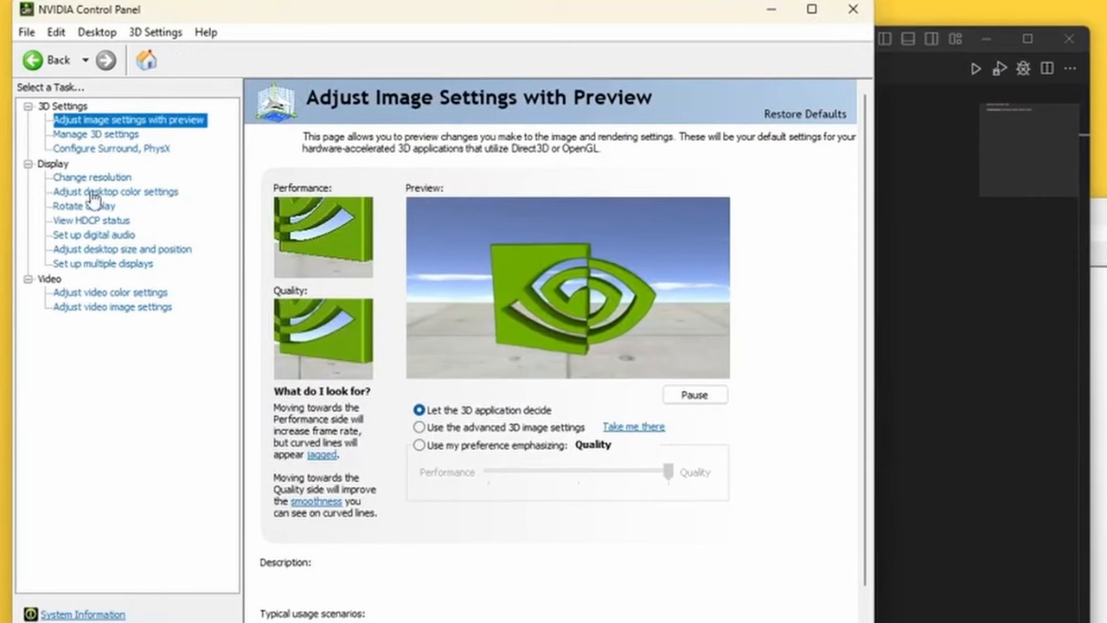
# Switch between Select a Task pages and test F1 landing on Change resolution
pyautogui.click(114, 306)
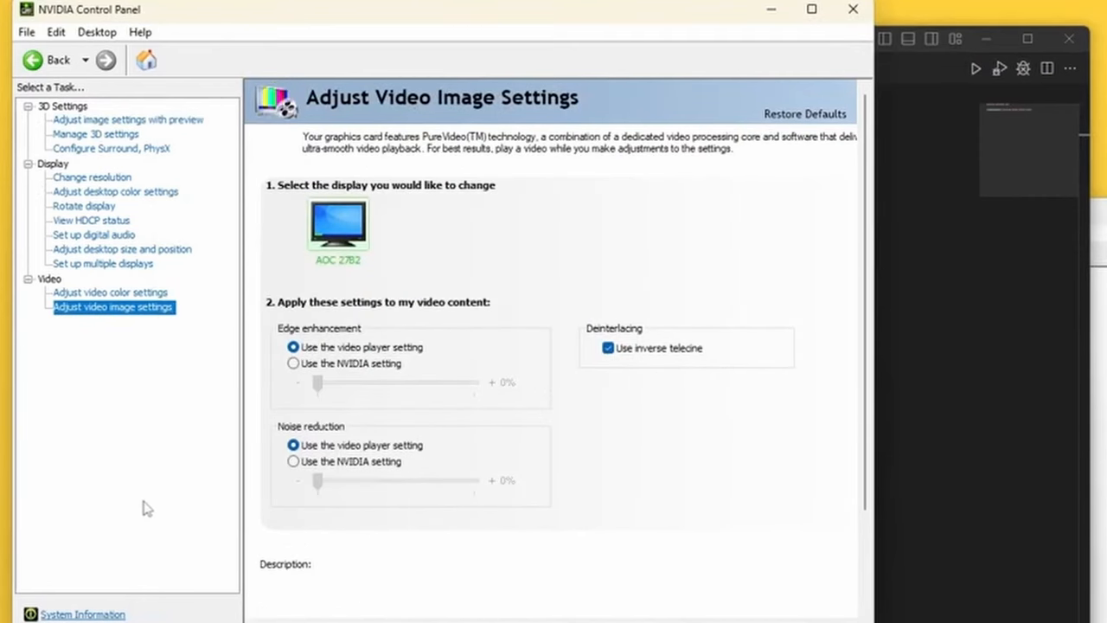
pyautogui.click(92, 176)
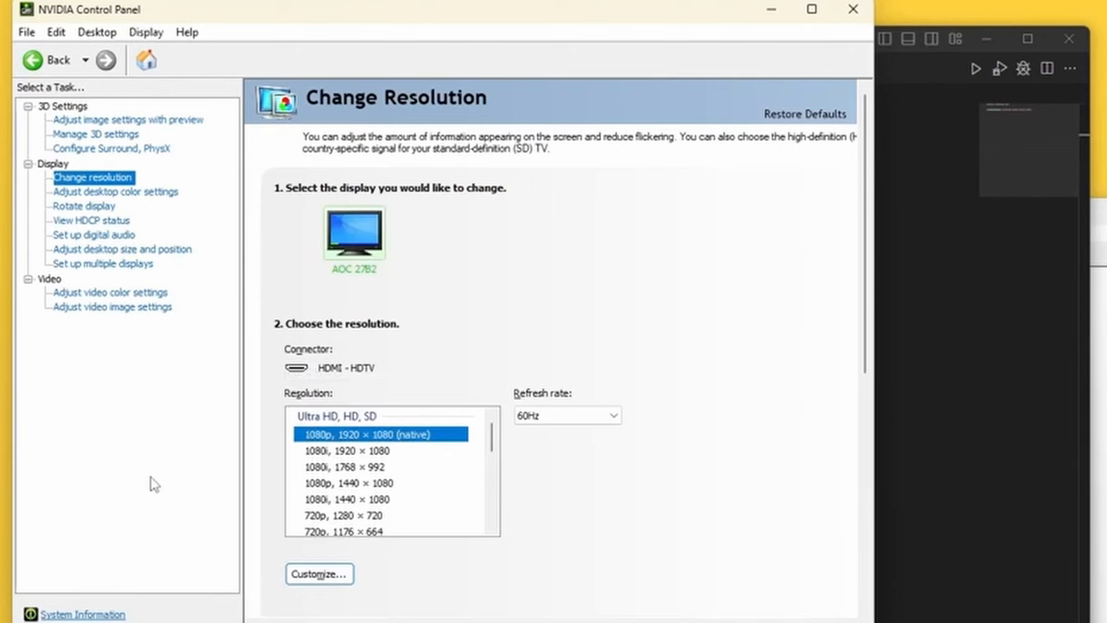
pyautogui.moveTo(67, 200)
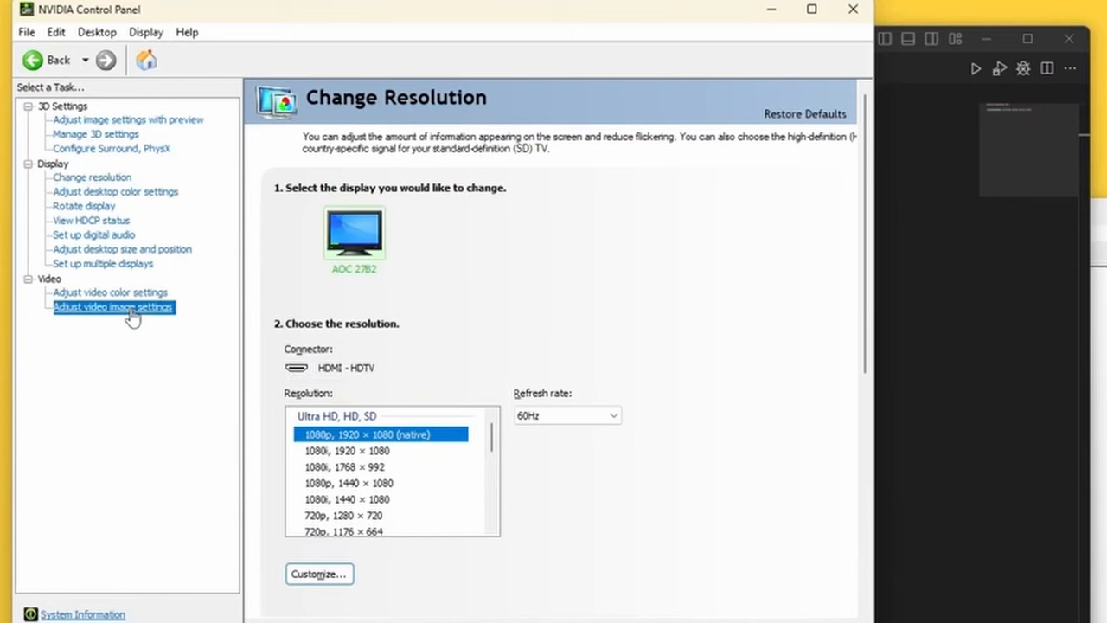
pyautogui.click(113, 307)
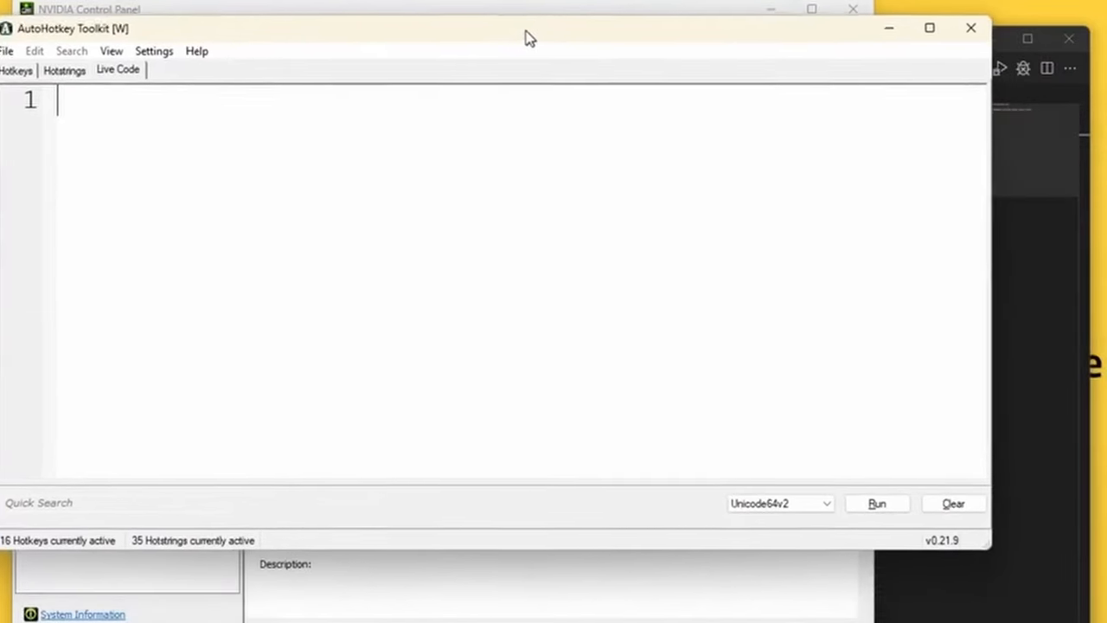
# Reposition the AutoHotkey Toolkit window lower on screen and show its Hotstrings list
pyautogui.moveTo(530, 37); pyautogui.dragTo(528, 26)
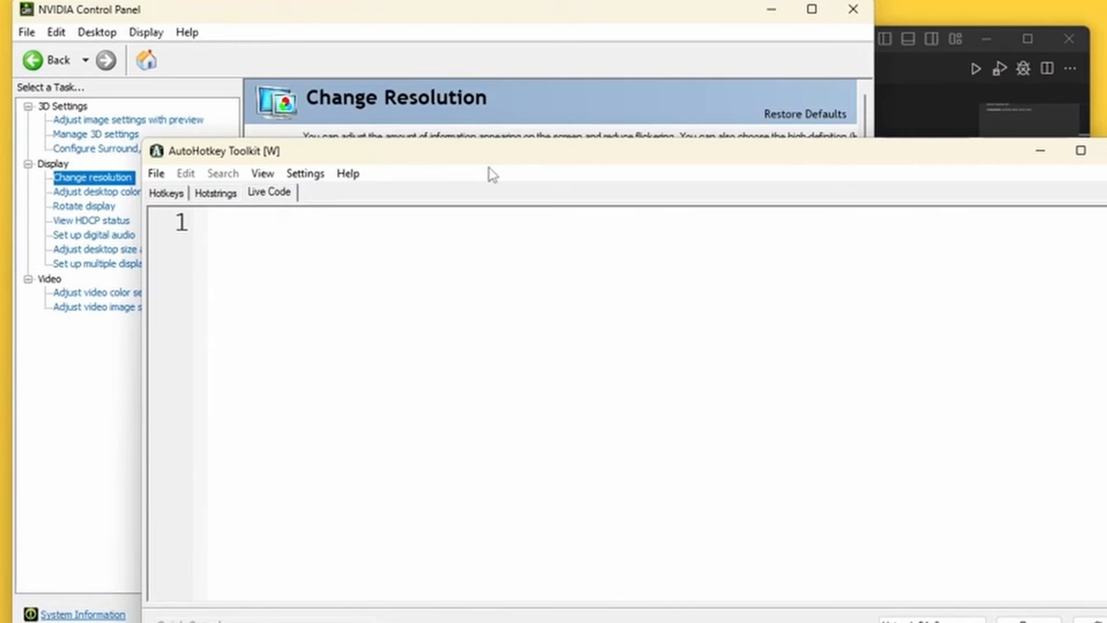
pyautogui.click(208, 222)
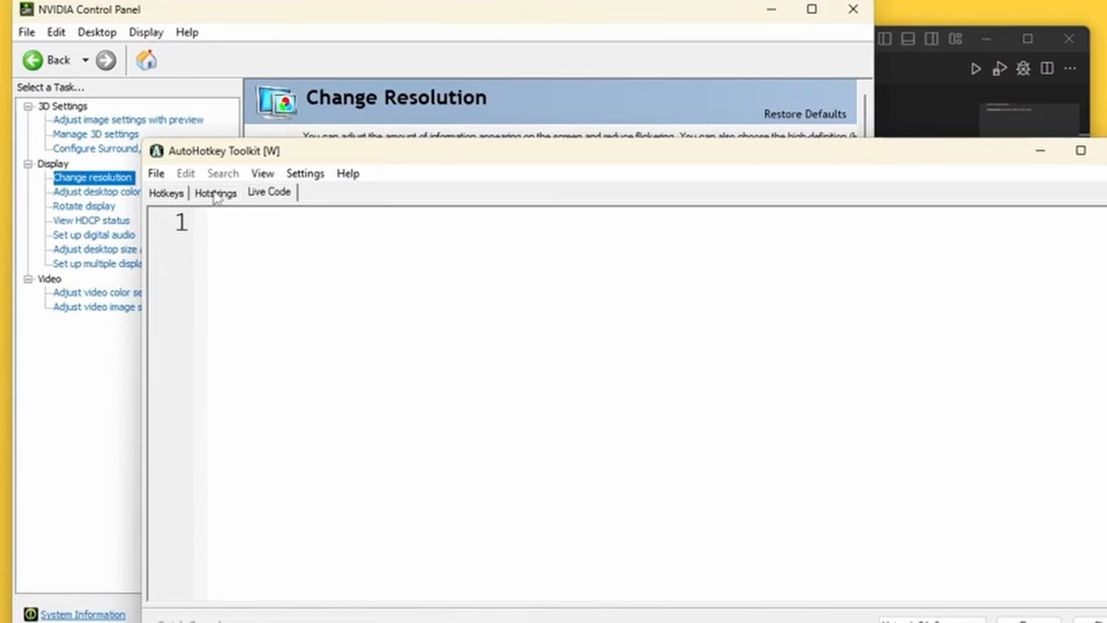
pyautogui.click(214, 192)
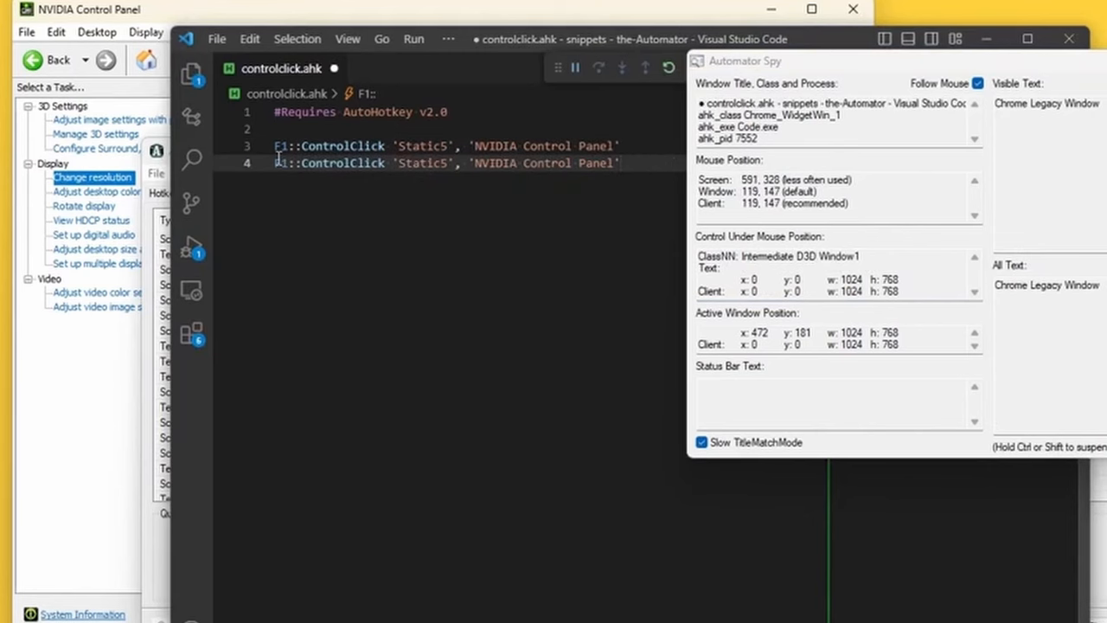
# Turn the duplicated line into F2 targeting 'AutoHotkey Toolkit [W]' instead of NVIDIA Control Panel
pyautogui.write('2')
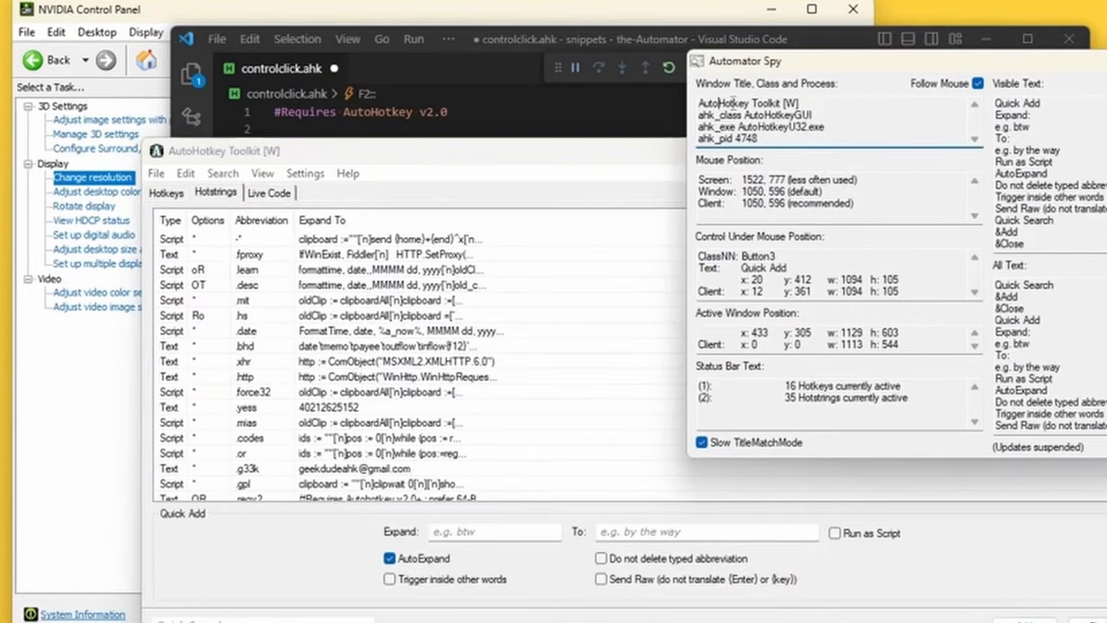
pyautogui.doubleClick(746, 102)
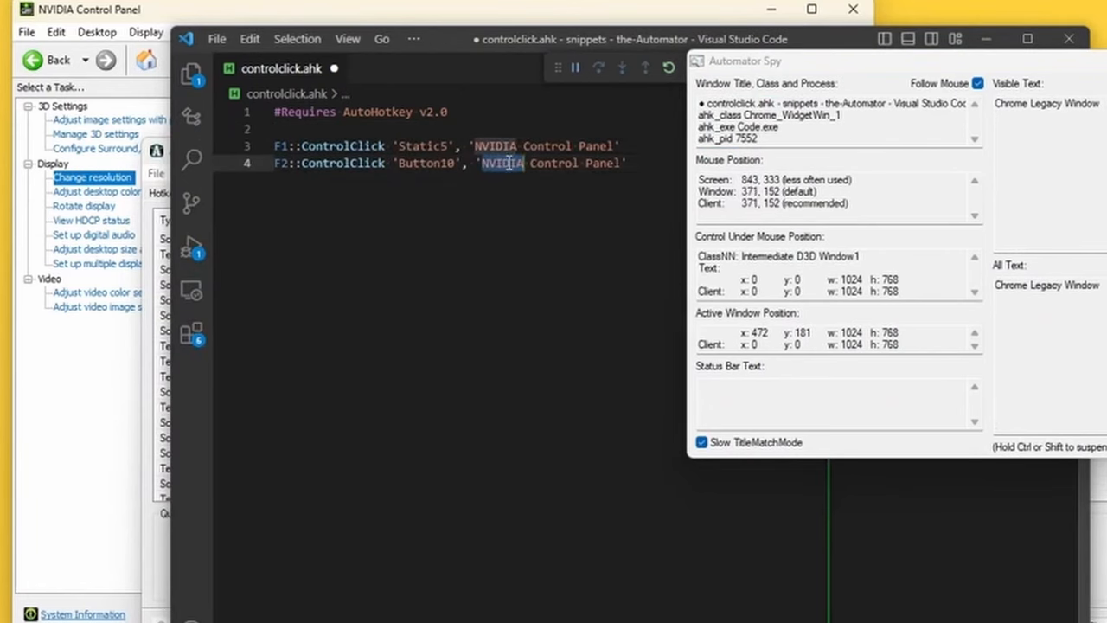
pyautogui.write('AutoHotkey Toolkit [W]')
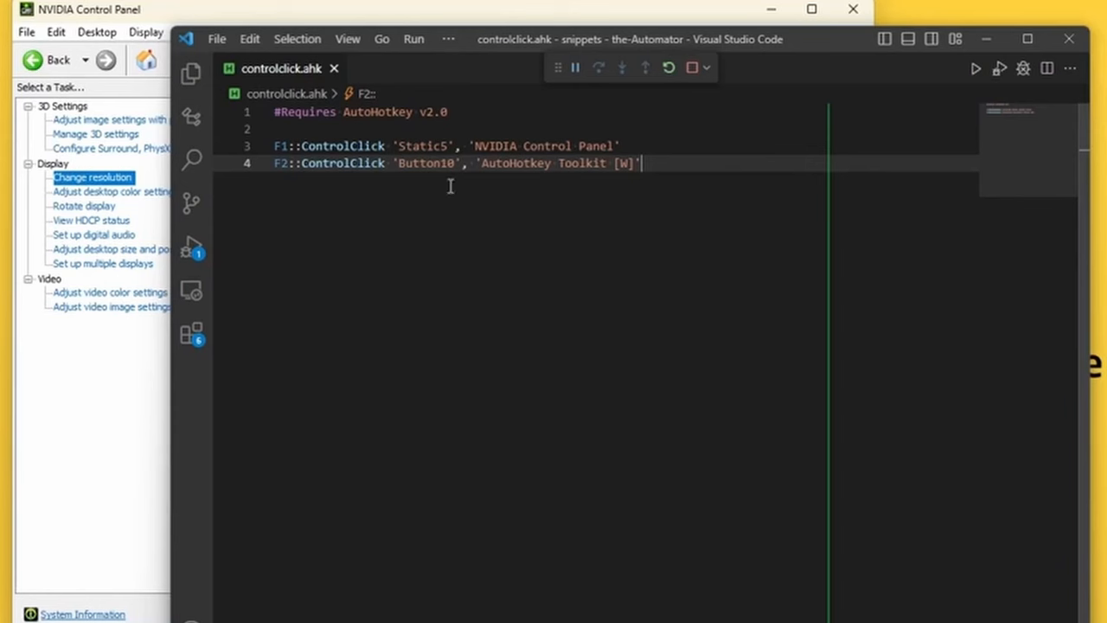
pyautogui.moveTo(571, 216)
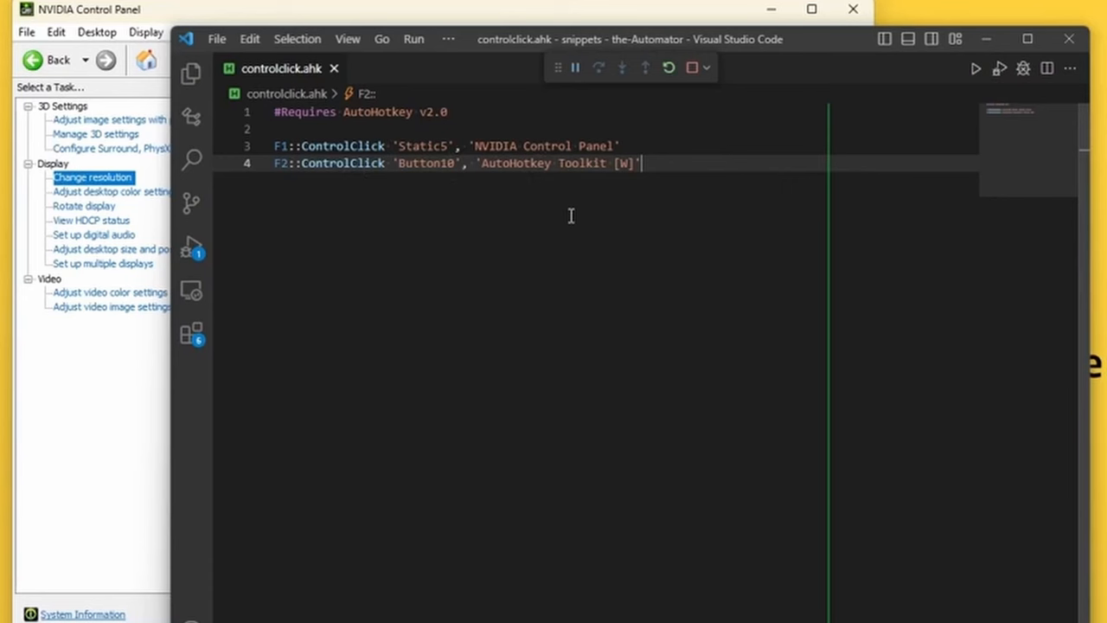